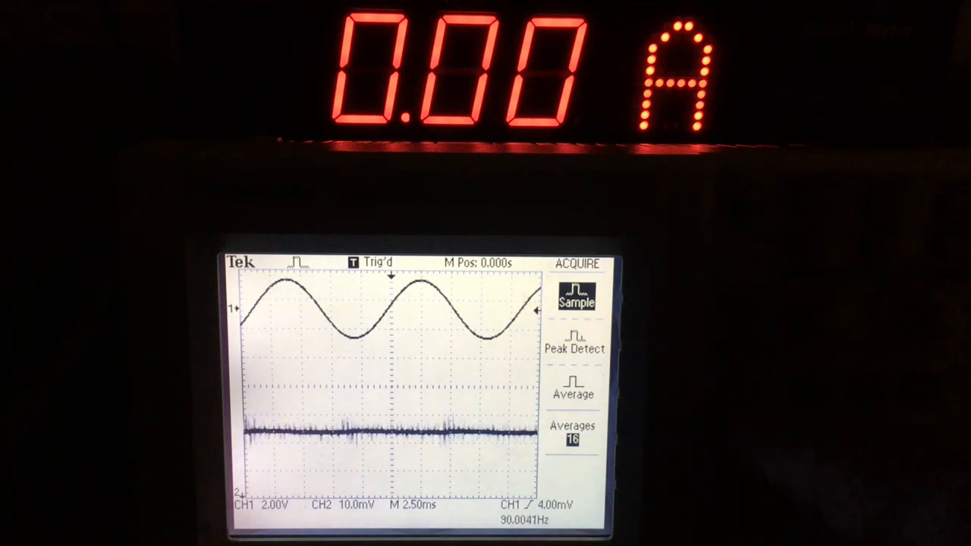
Change acquisition from Sample to Average mode with 16 averages to smooth the CH2 trace
{"action": "left_click", "coordinate": [574, 388]}
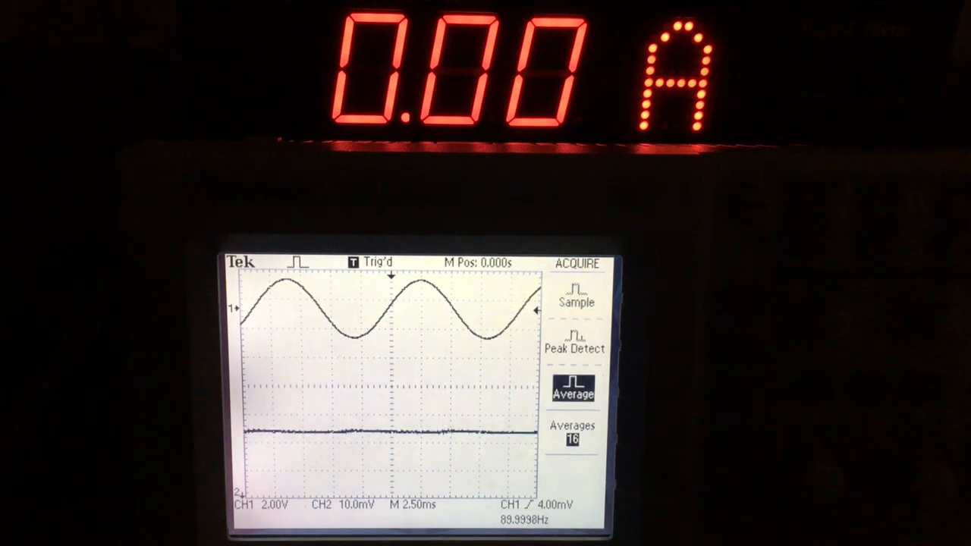